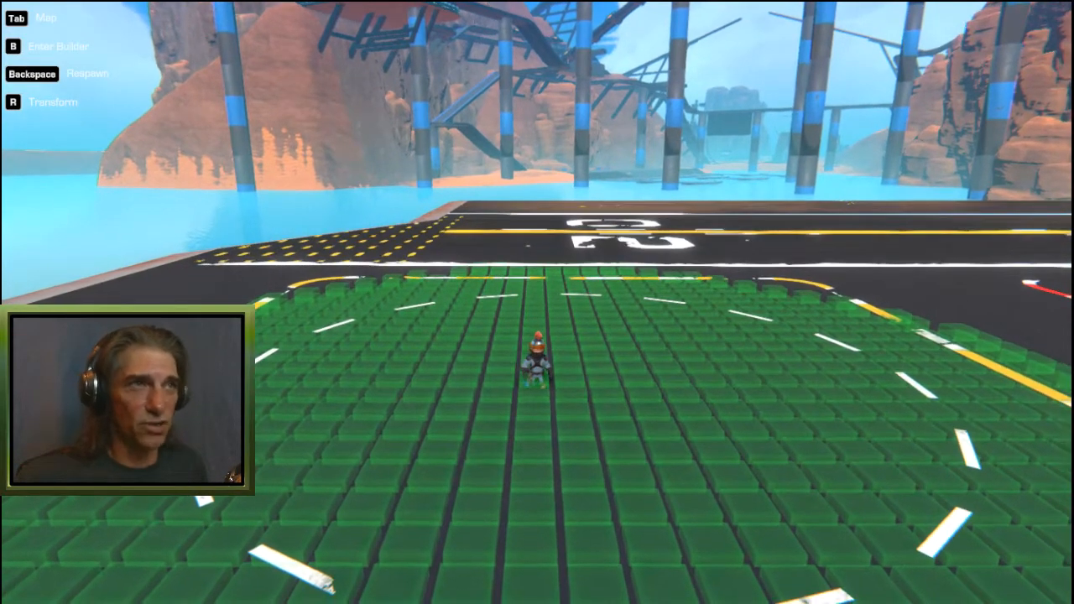
- Enter the builder with the diving-bell pod as the base block
key("b")
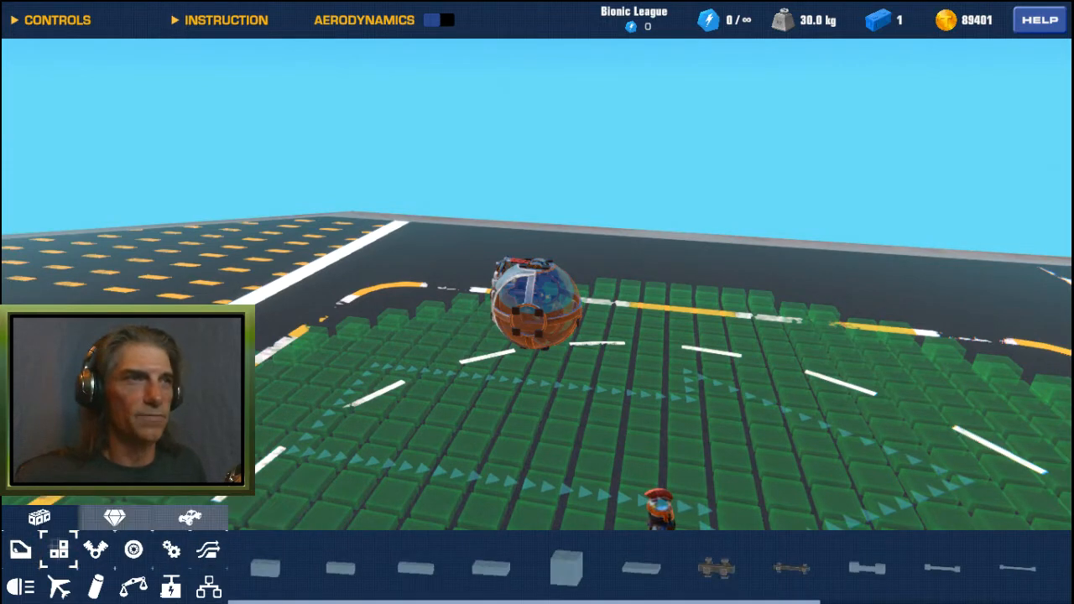
- Attach block frames to both sides of the pod, bringing the craft to seven blocks
left_click(486, 567)
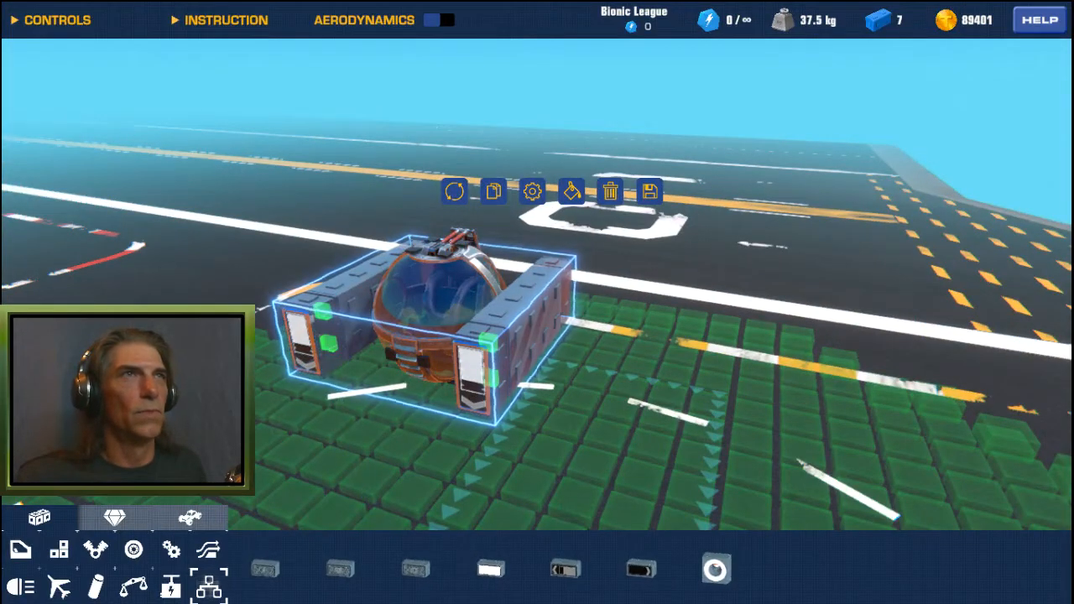
- Configure the side-frame speed sensor to trigger at 0.1 mph with output 1.0
left_click(533, 191)
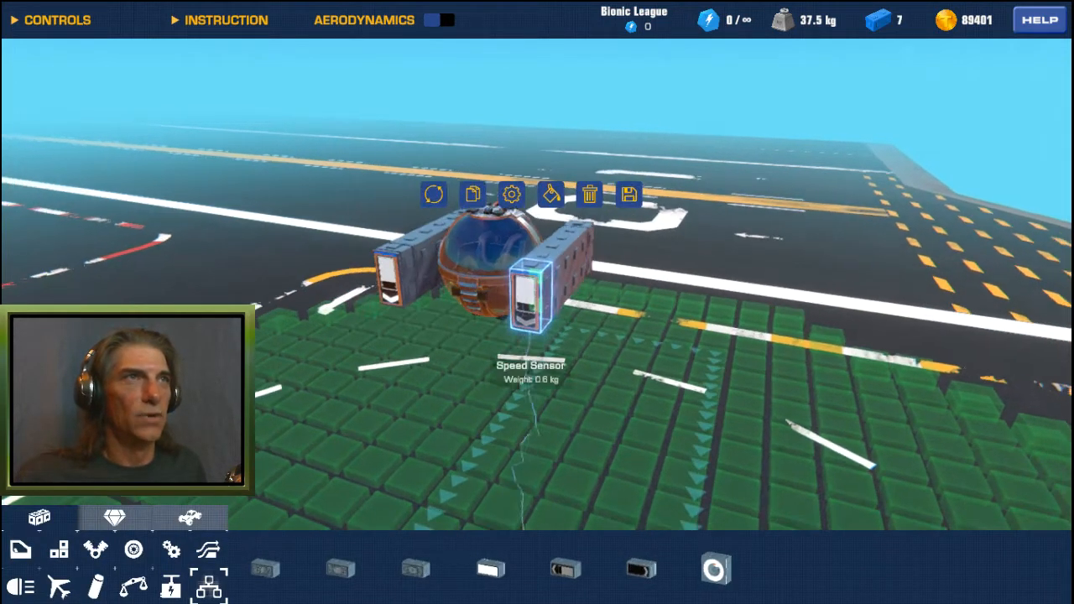
left_click(511, 194)
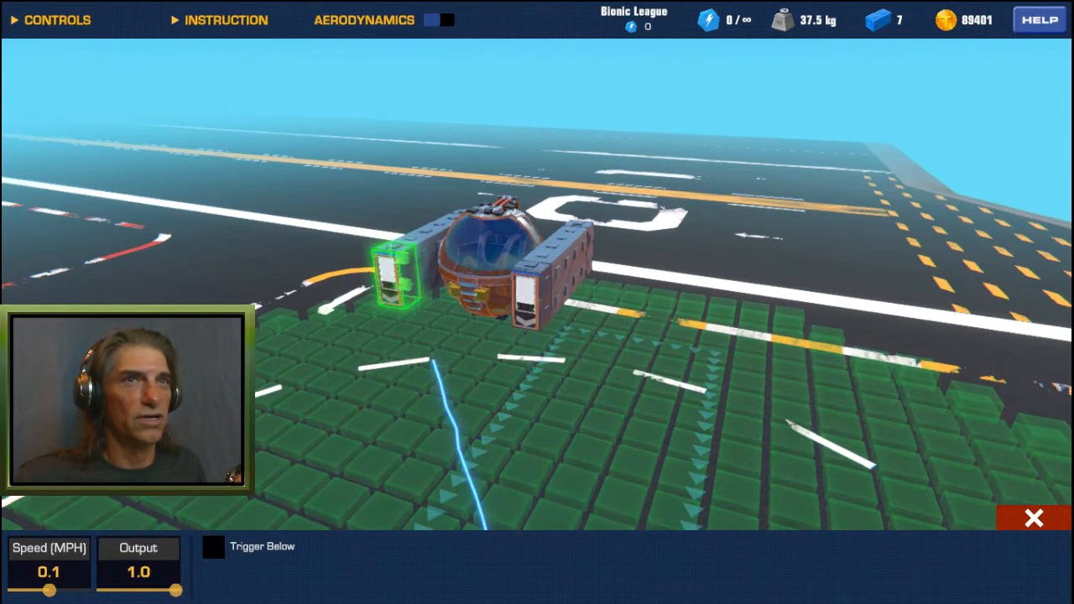
left_click(1033, 518)
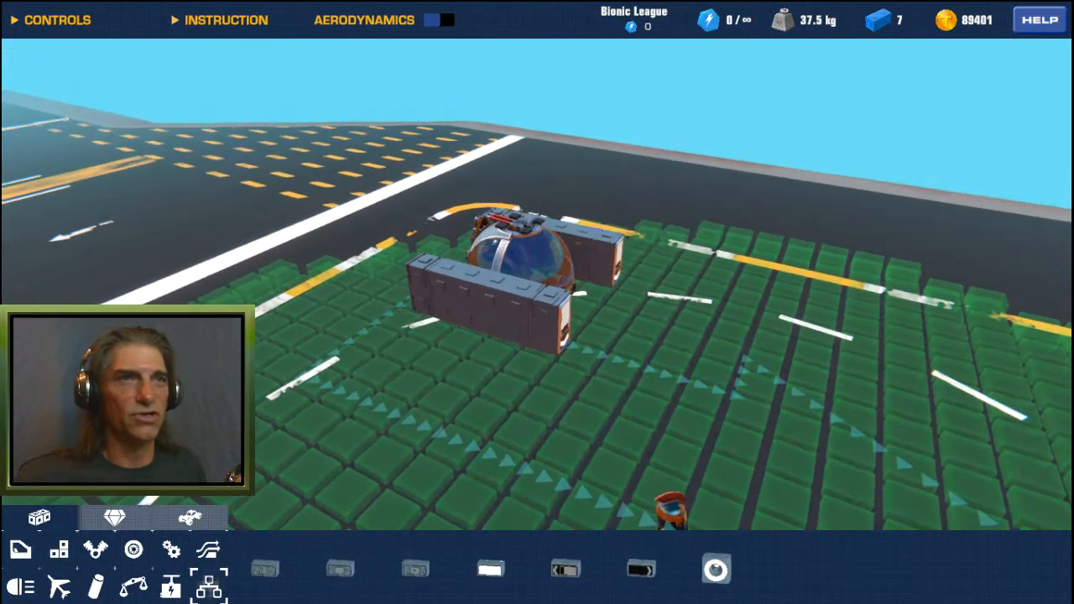
- Browse the propulsion parts to mount helicopter engines on both side frames
left_click(95, 549)
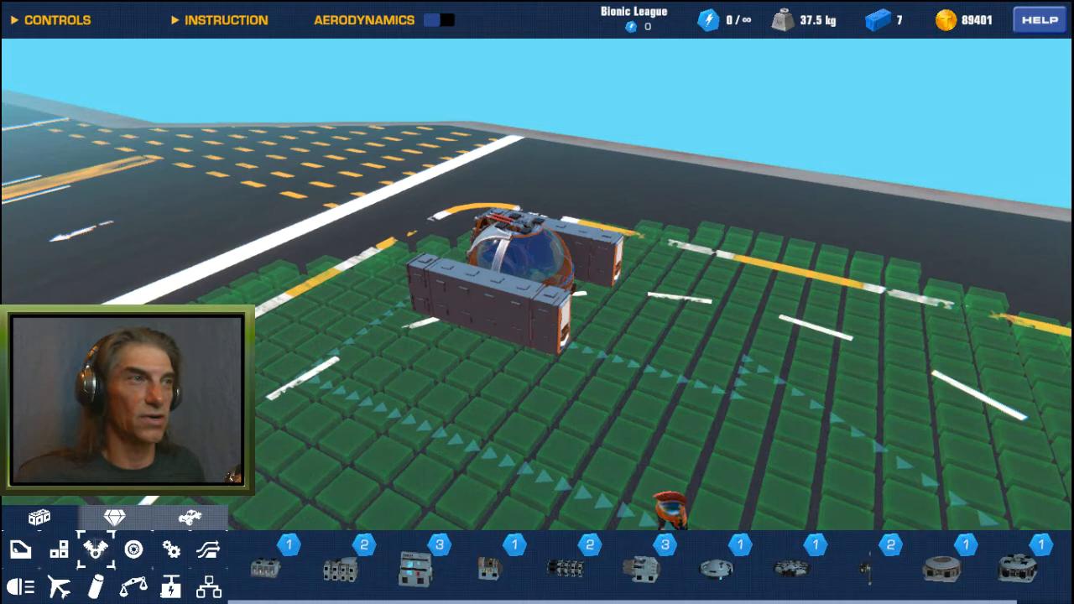
mouse_move(716, 566)
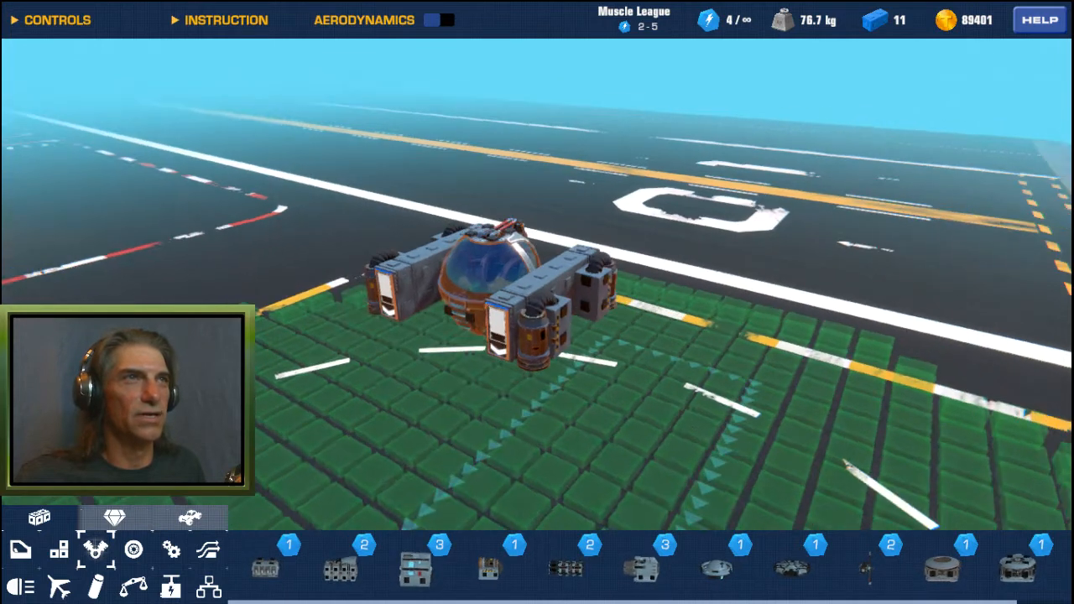
- Link the right-frame speed sensor to a helicopter engine and place the 11-block craft on the track
left_click(524, 294)
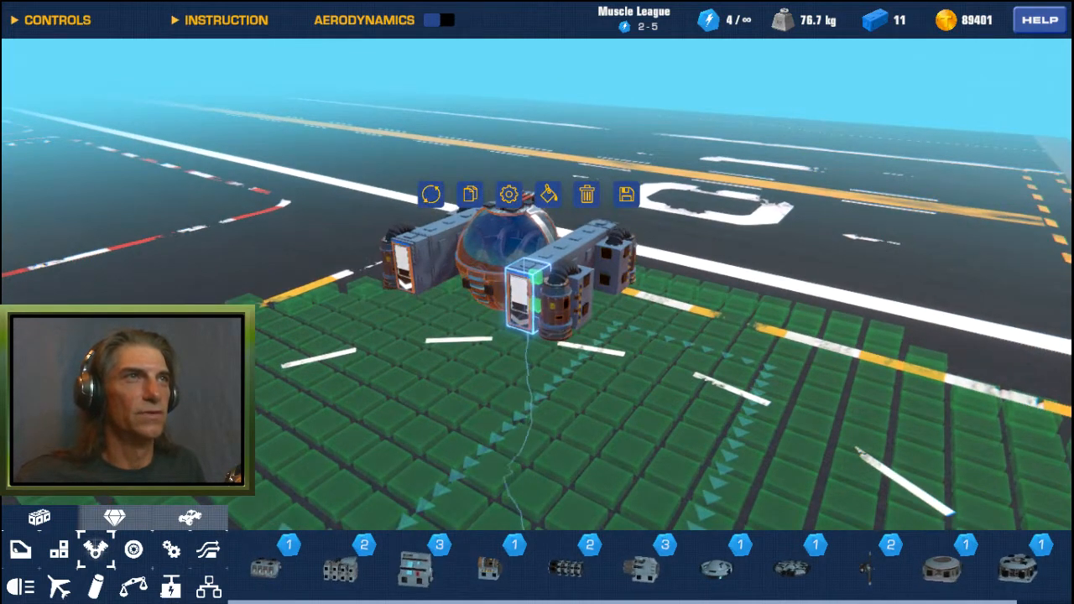
mouse_move(508, 194)
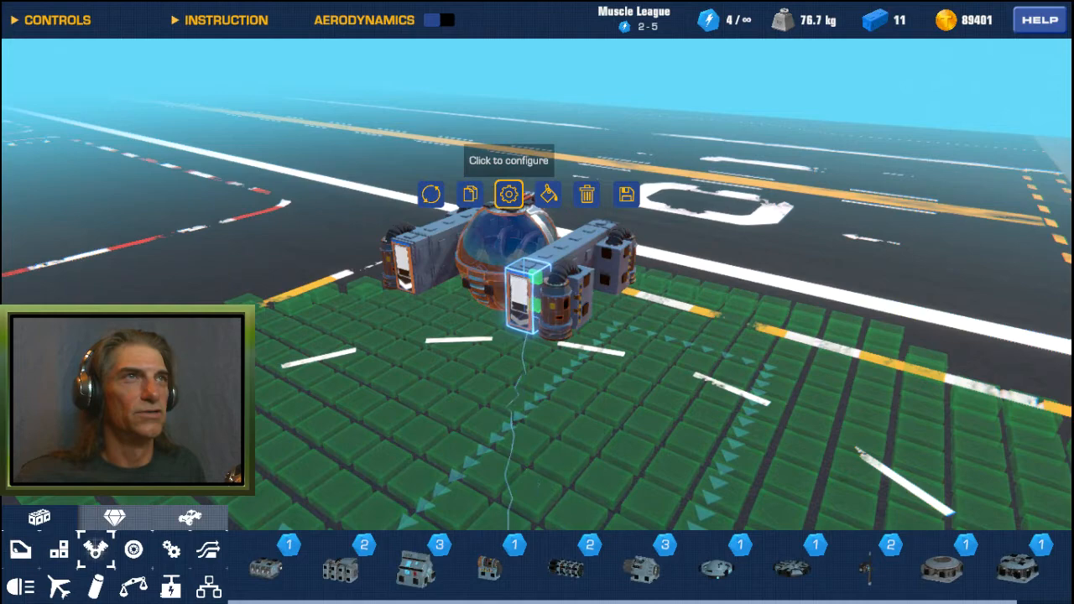
left_click(507, 193)
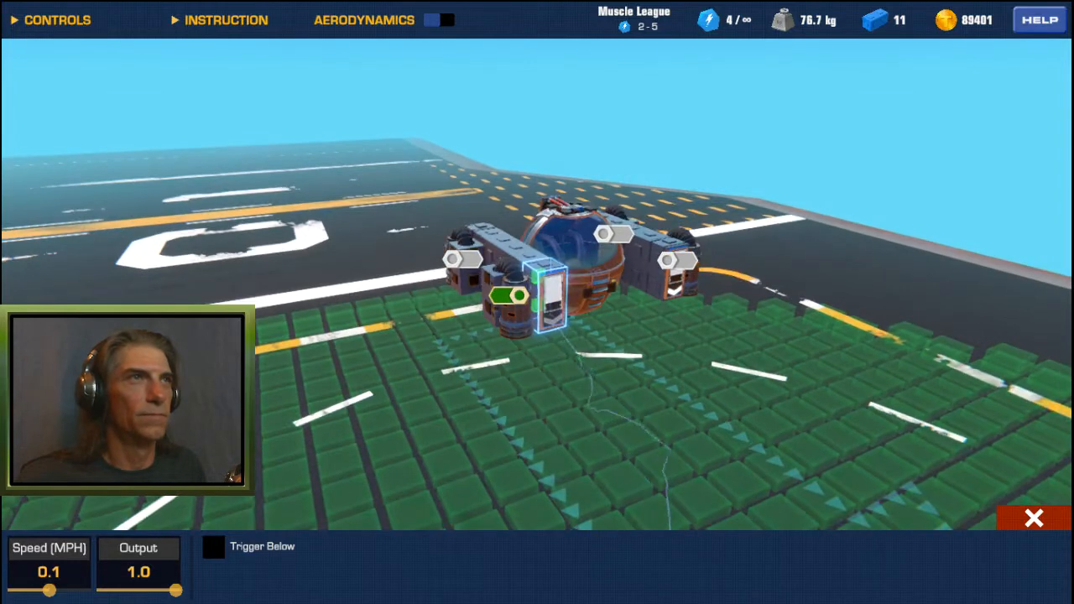
left_click(1034, 518)
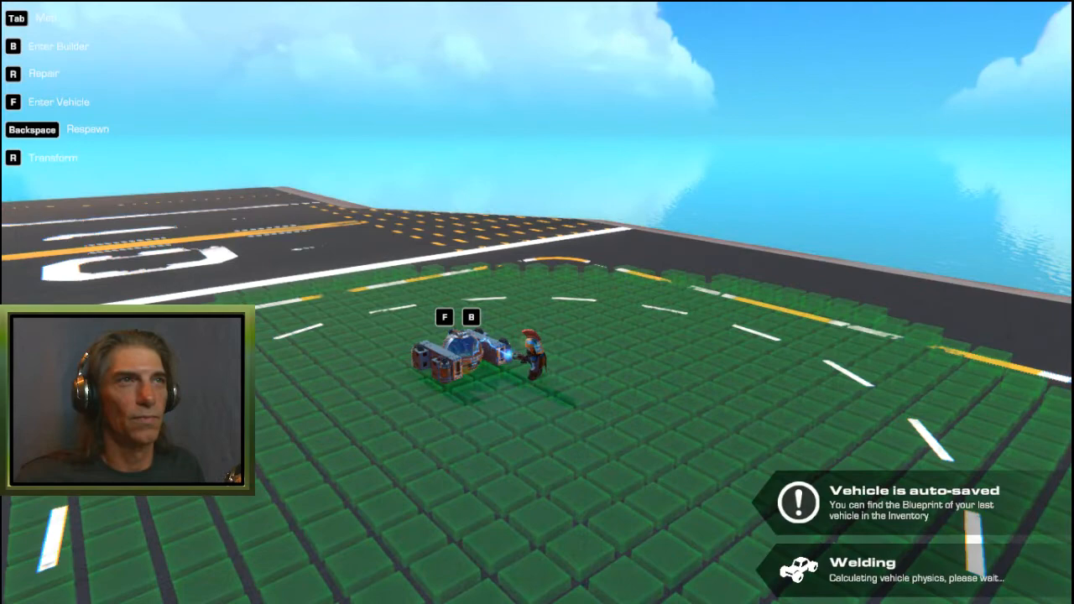
- Climb into the craft for a first test hover with engines glowing
key("f")
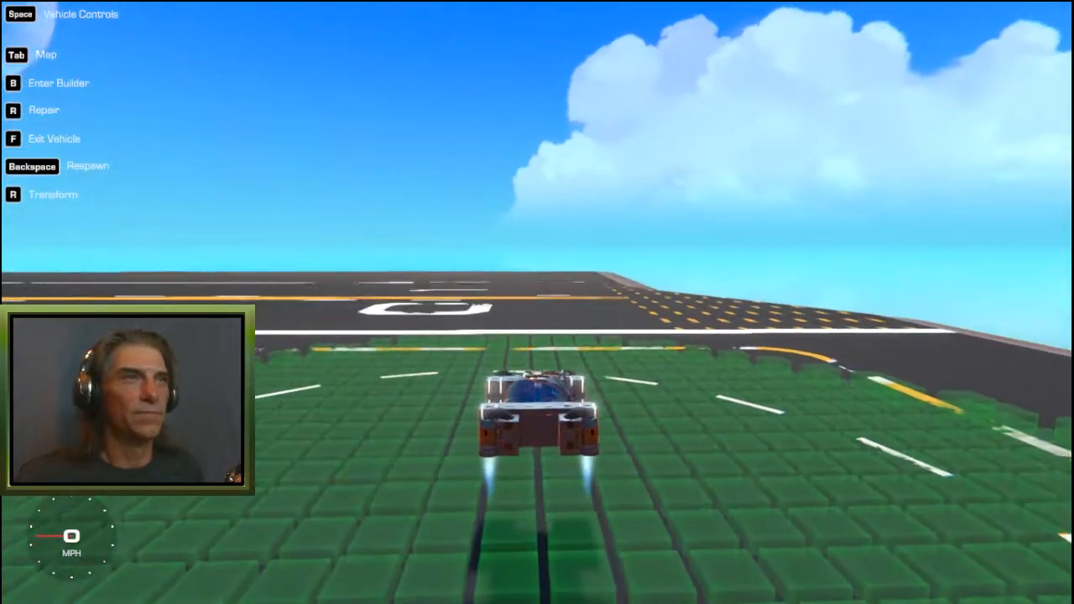
- Return to the builder and select the newly fitted front angle sensor
key("b")
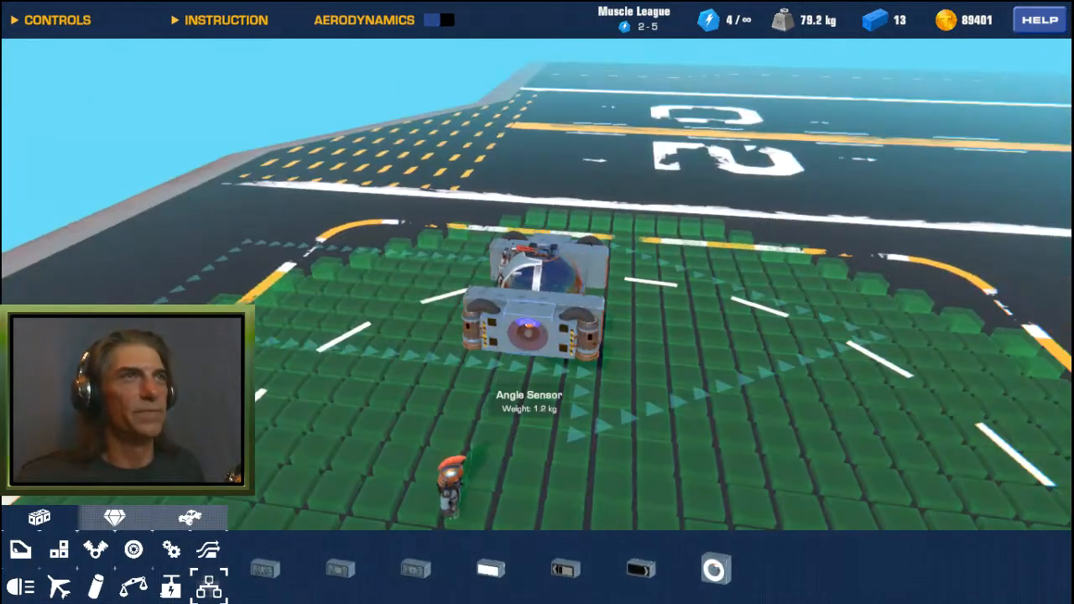
left_click(520, 327)
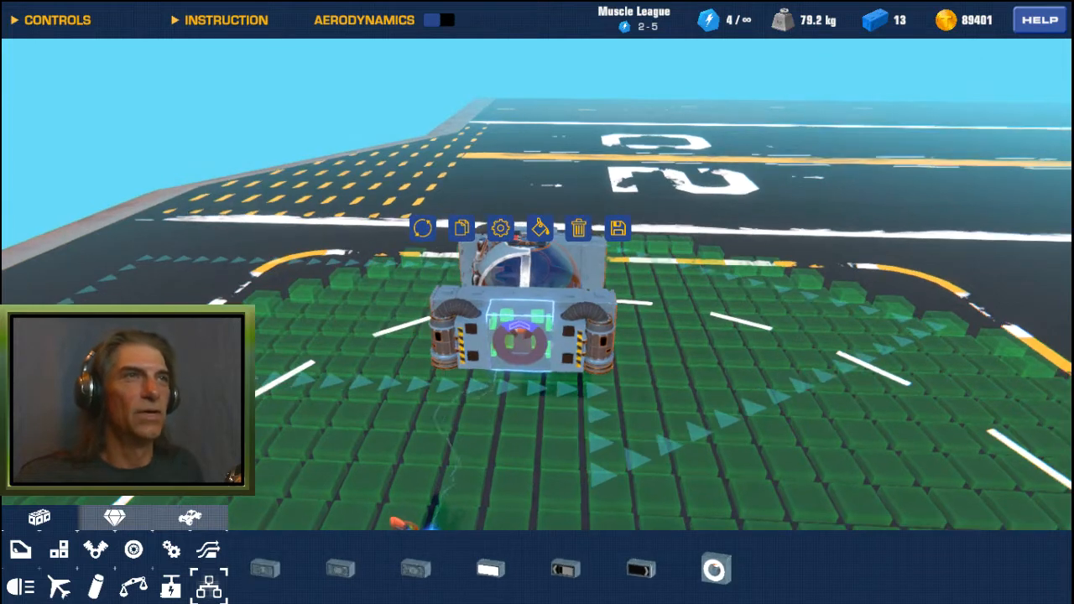
- Set the angle sensor to 90° direction, 170° width, link it to the thrusters, and exit to test
left_click(500, 228)
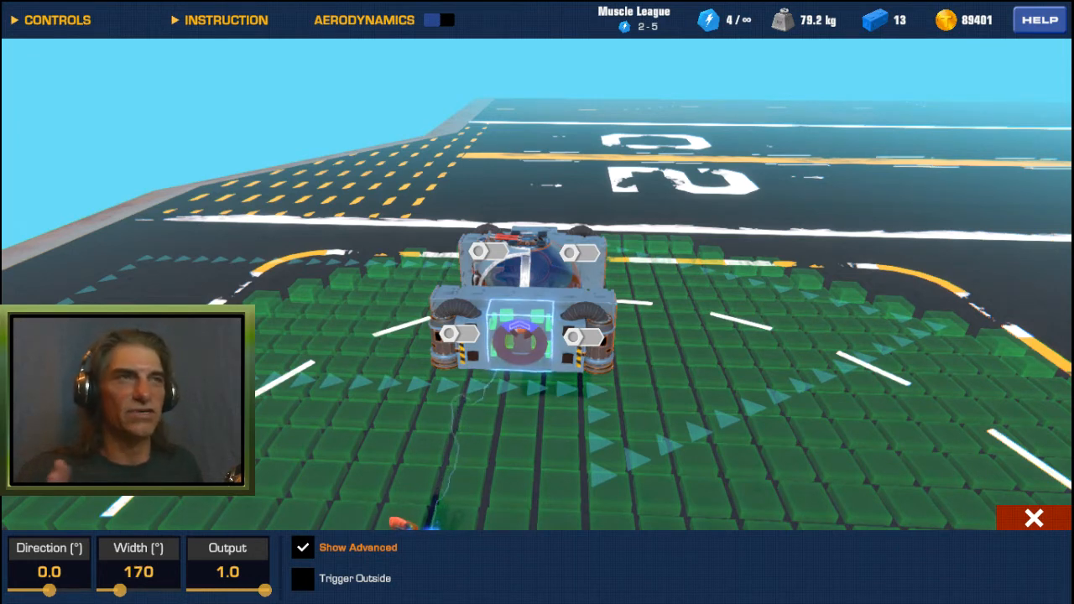
left_click(138, 572)
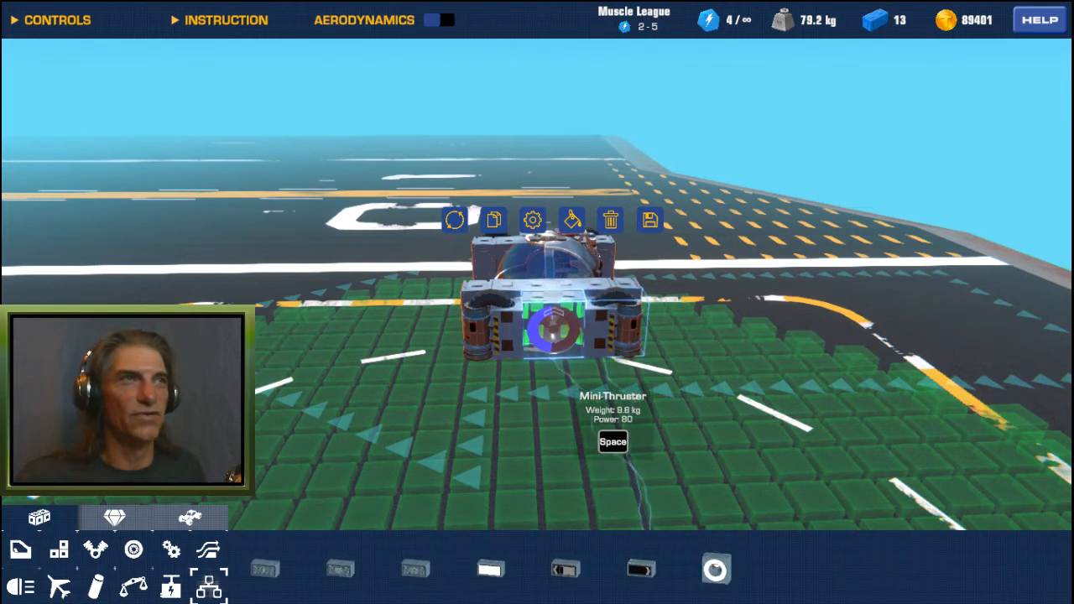
left_click(531, 220)
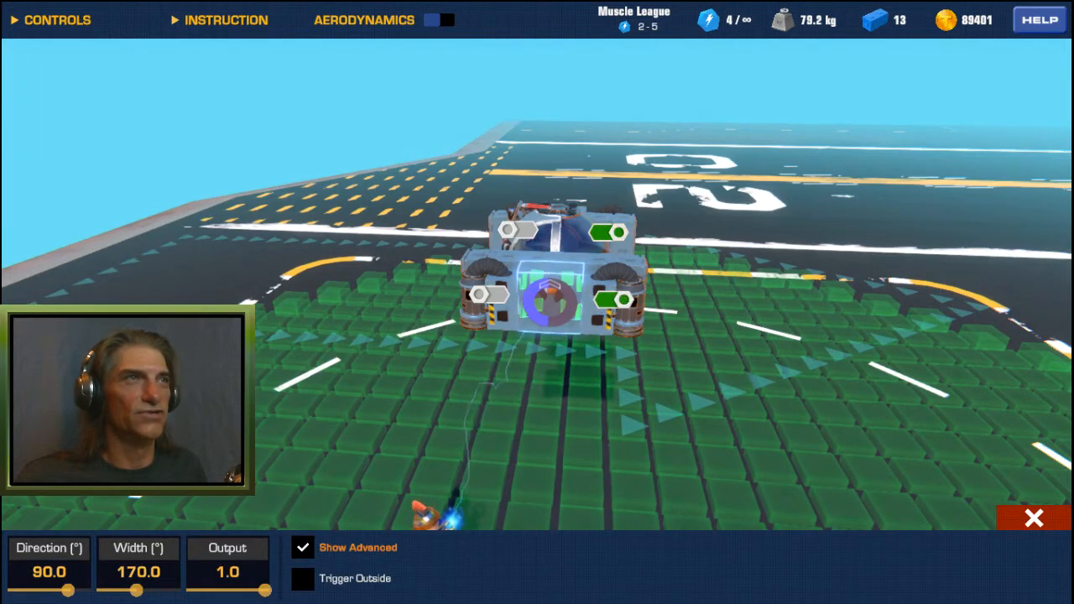
left_click(1033, 517)
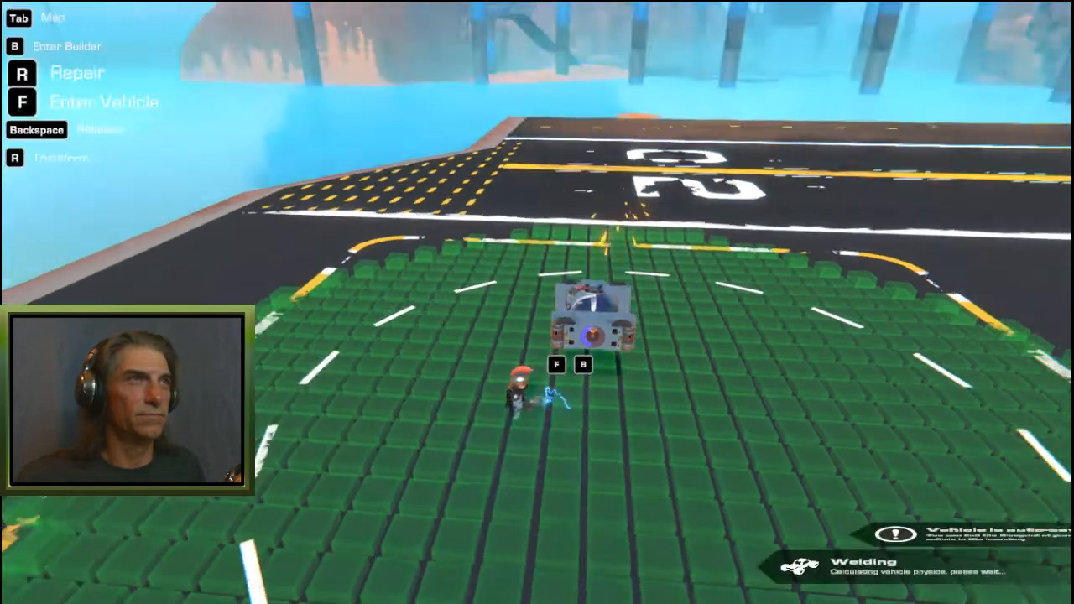
- Board the craft, fire the thrusters briefly, then go back into the builder
key("f")
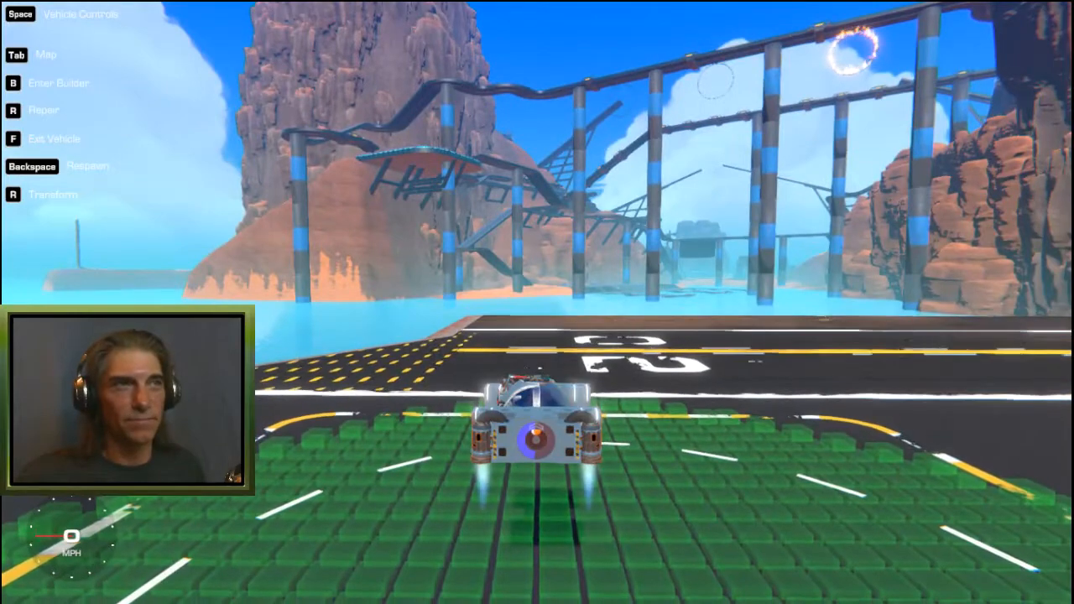
key("w")
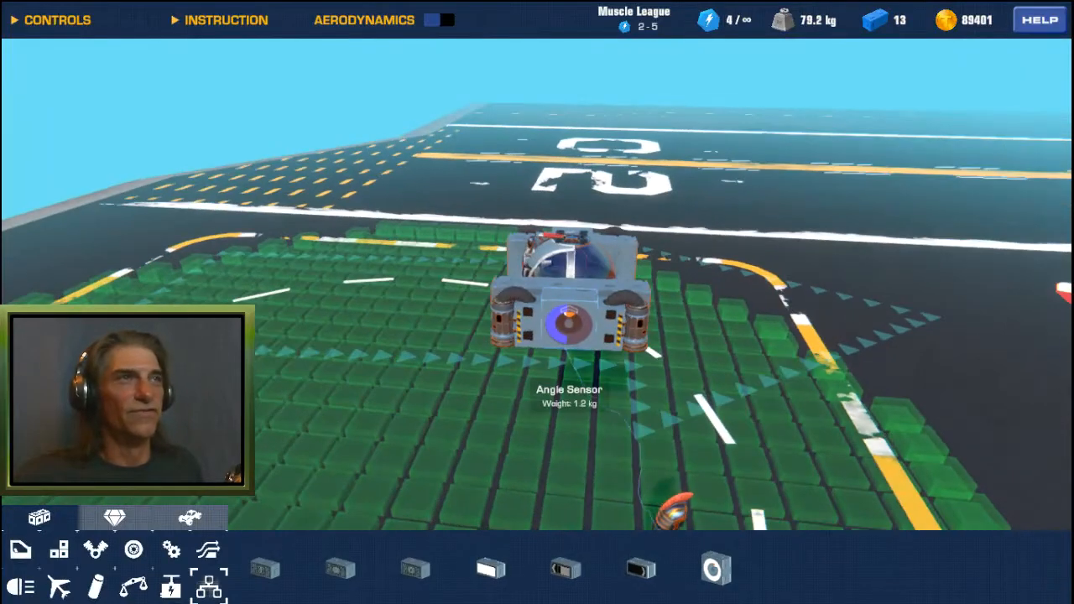
mouse_move(264, 568)
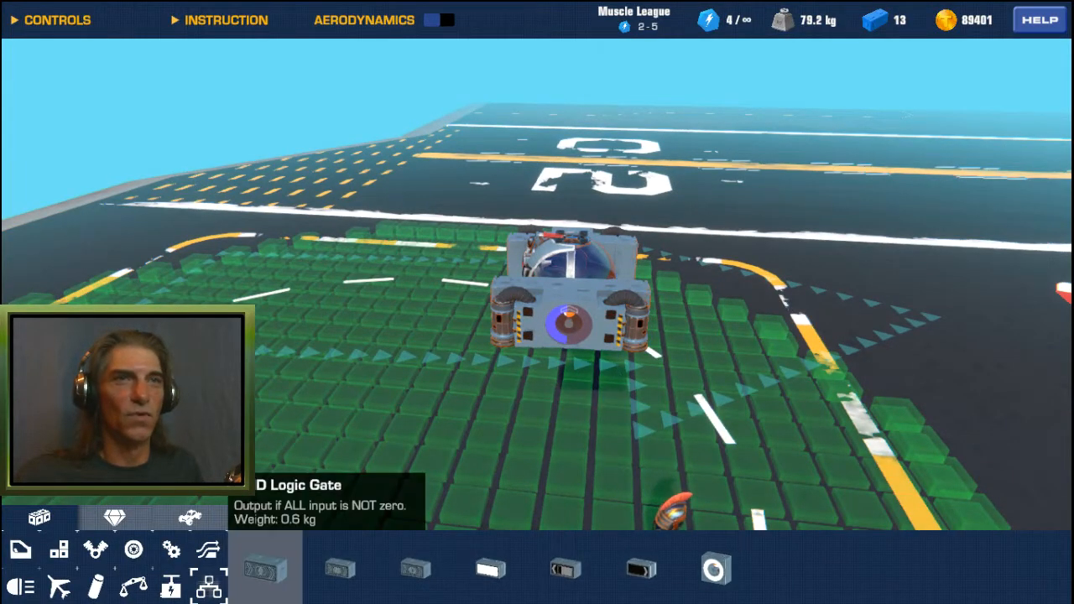
- Place two more helicopter engines and bring up the second sensor's engine-link settings
left_click(94, 549)
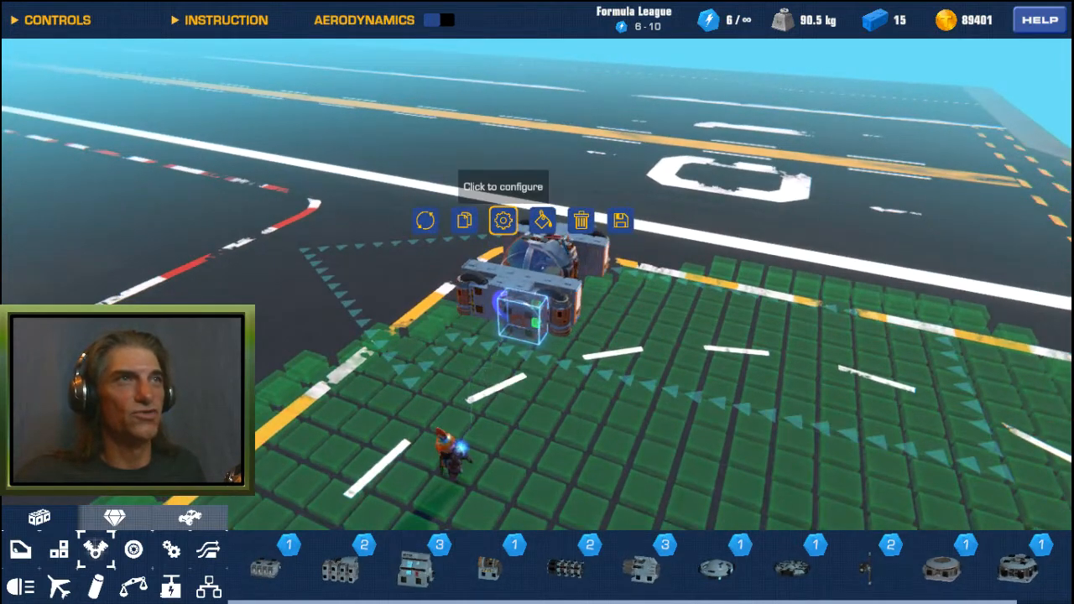
left_click(503, 220)
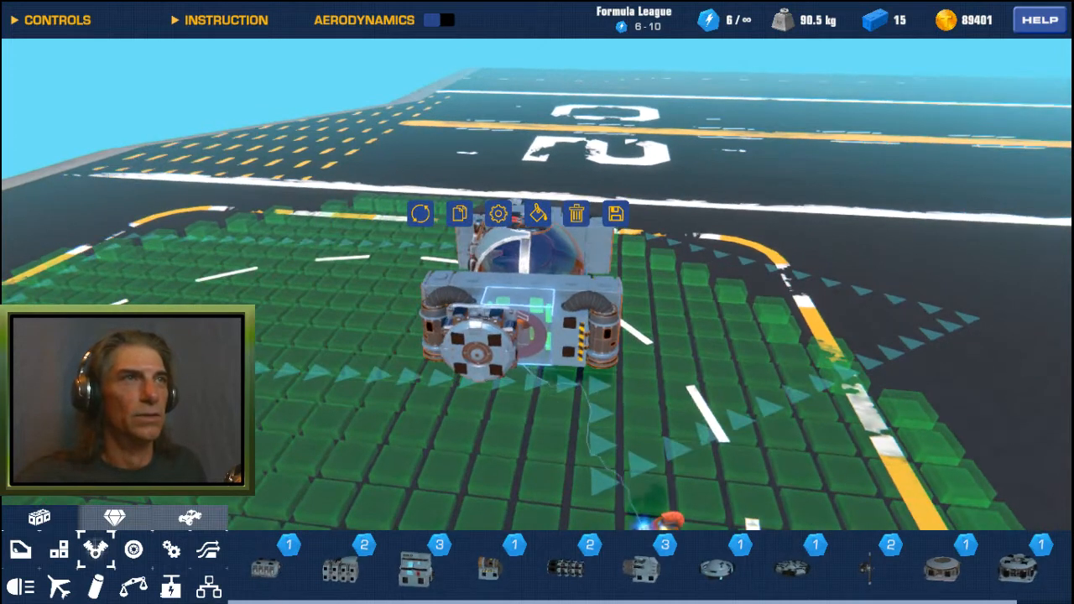
left_click(497, 214)
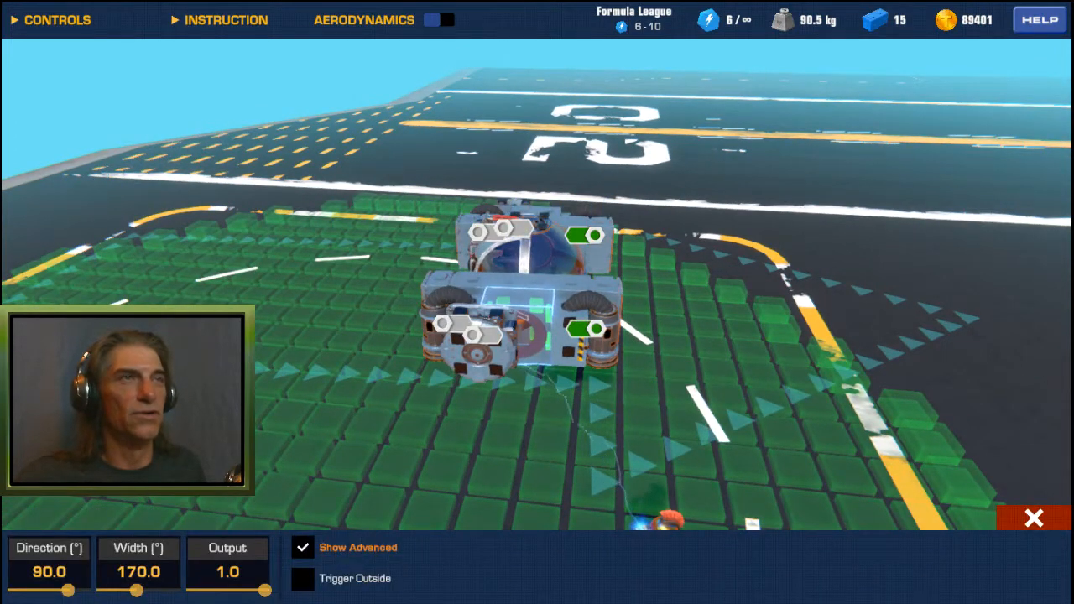
- Toggle the link bolts so each pod's engines show green under their angle sensor
left_click(1032, 517)
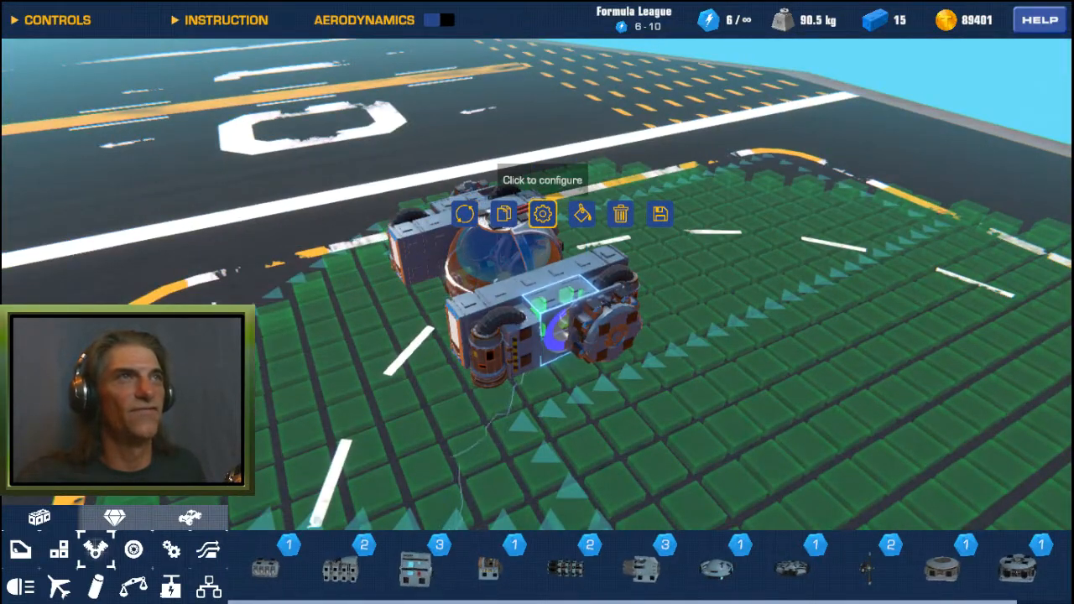
left_click(541, 213)
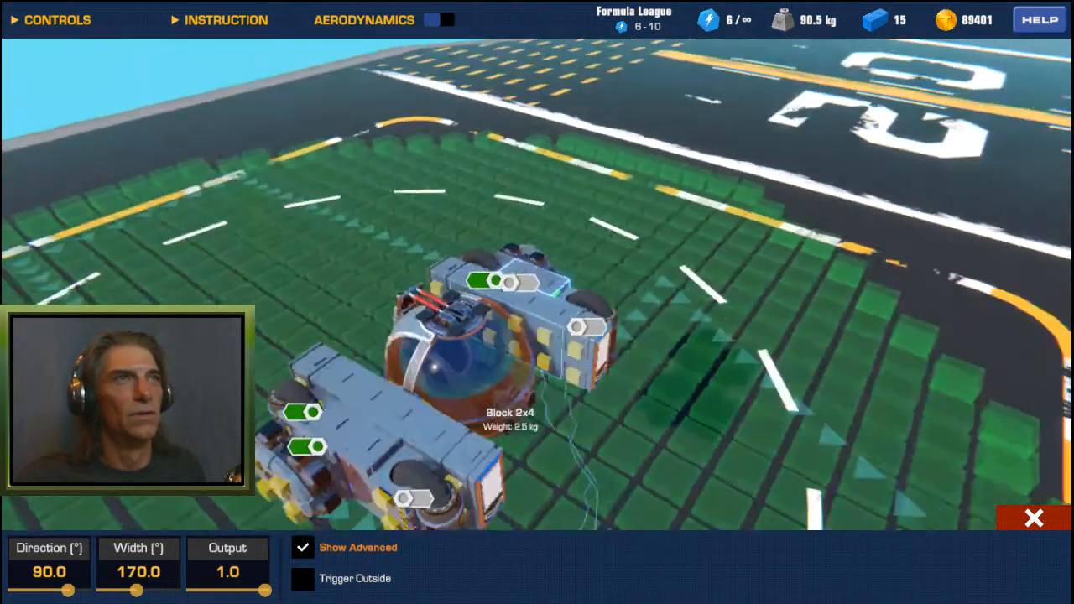
left_click(1033, 518)
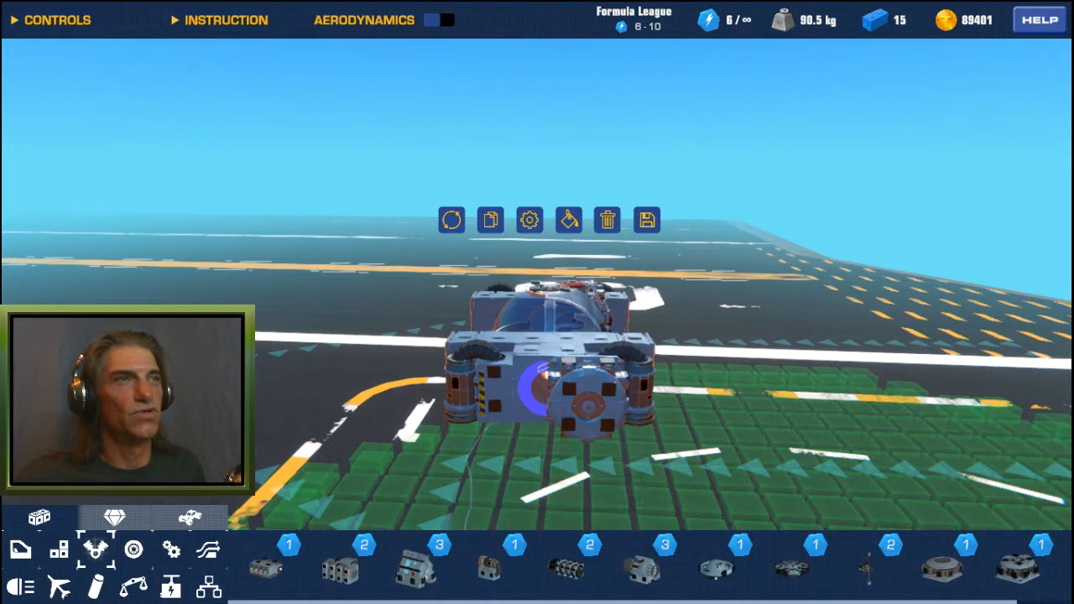
left_click(529, 219)
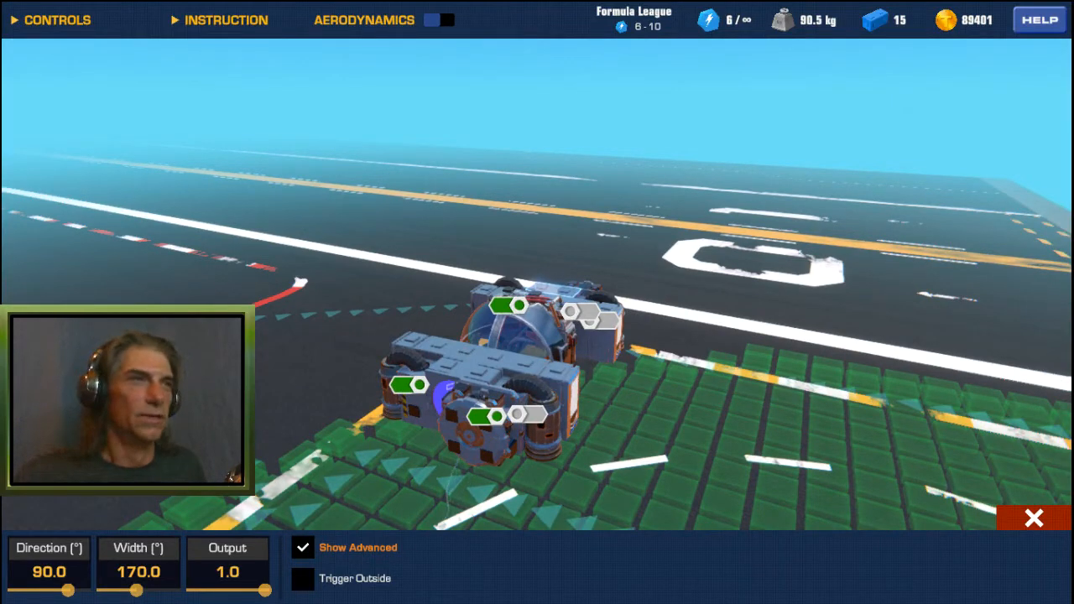
left_click(1033, 517)
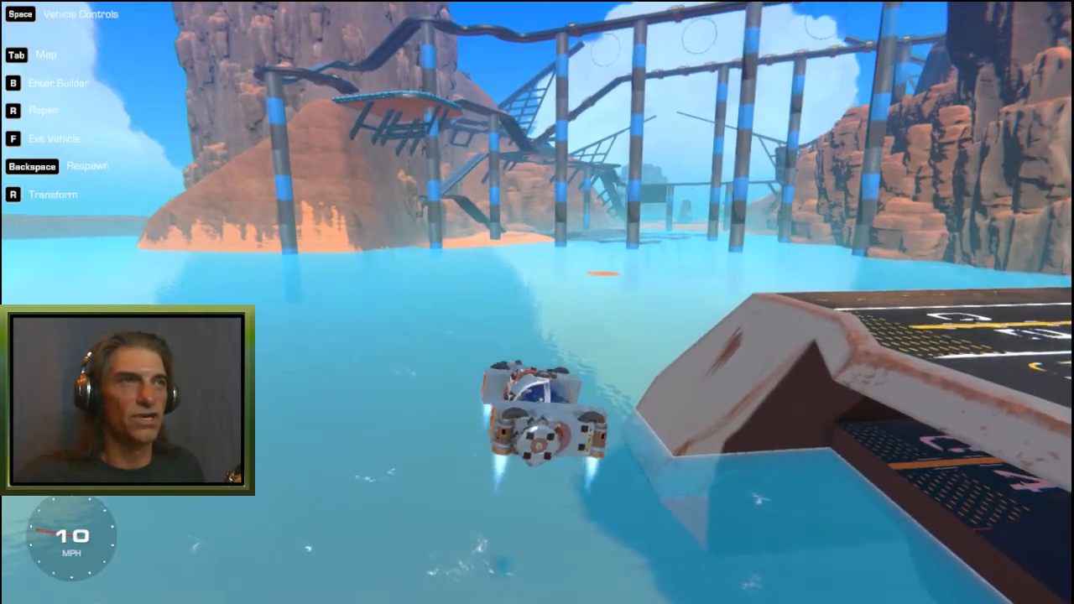
- Fly the stabilised craft off the pad and out over the water
key("w")
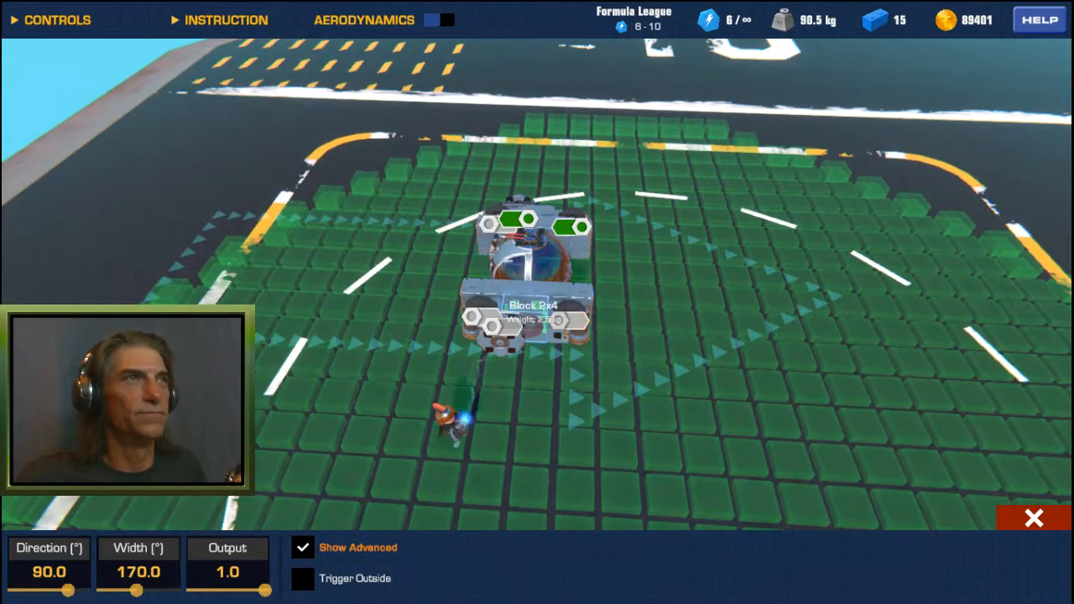
- Toggle a link bolt to change which engines the sensor drives
left_click(1032, 517)
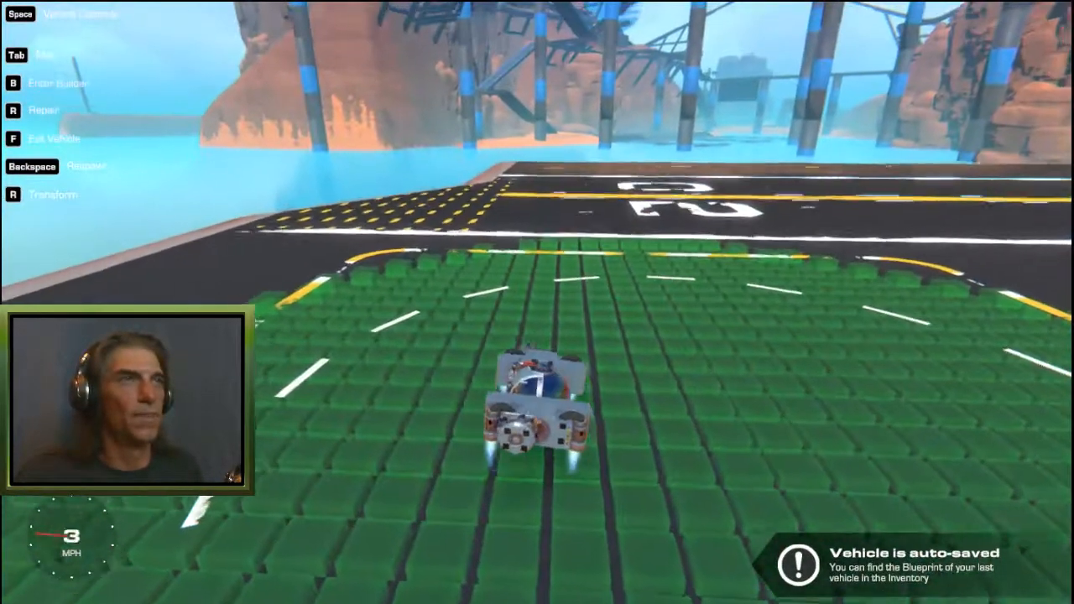
- Throttle the helicopter engines to rise off the launch pad
key("w")
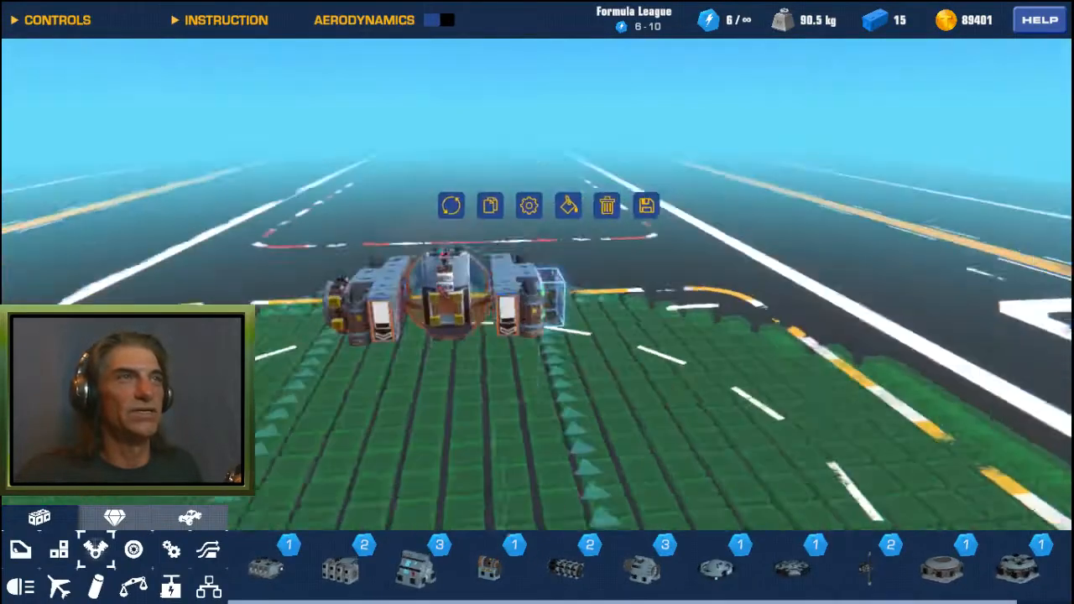
- Review the engine block's control settings and leave the builder onto the pad
left_click(527, 206)
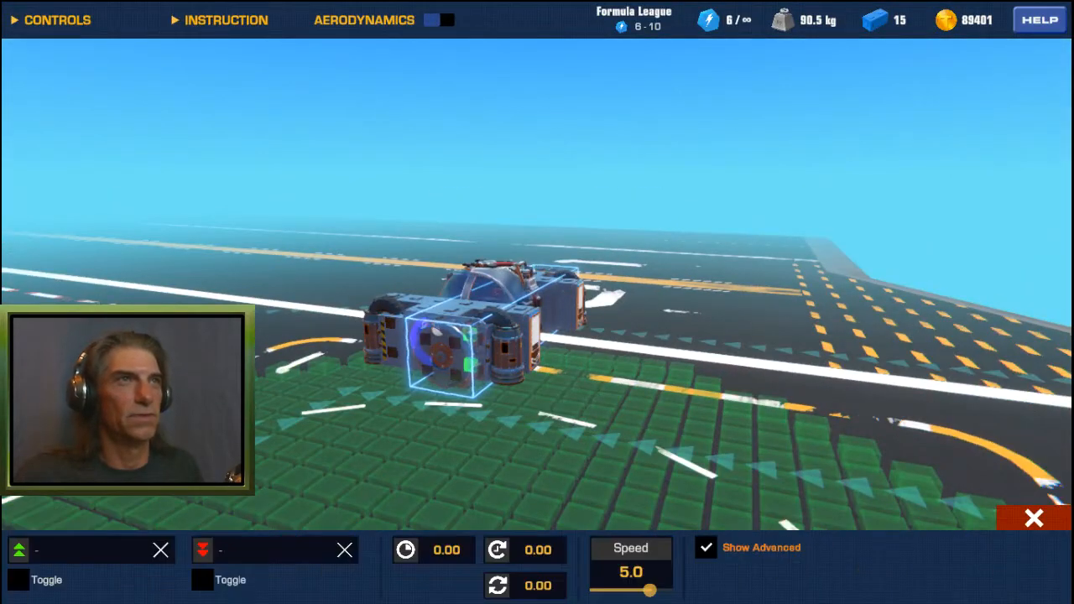
left_click_drag(633, 589, 667, 590)
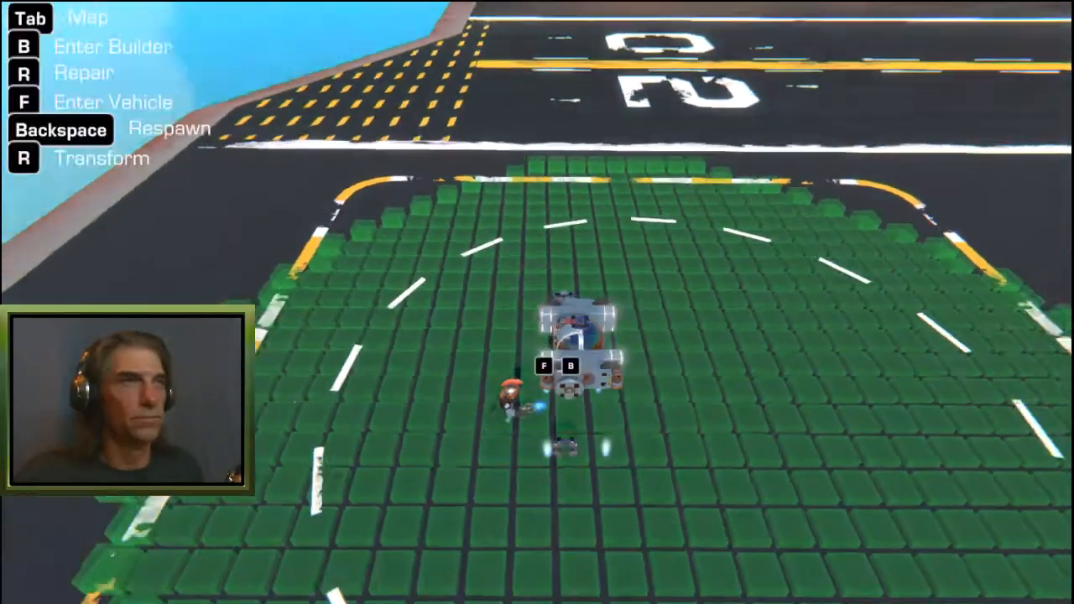
- Drive the craft briefly across the track and return to the builder
key("f")
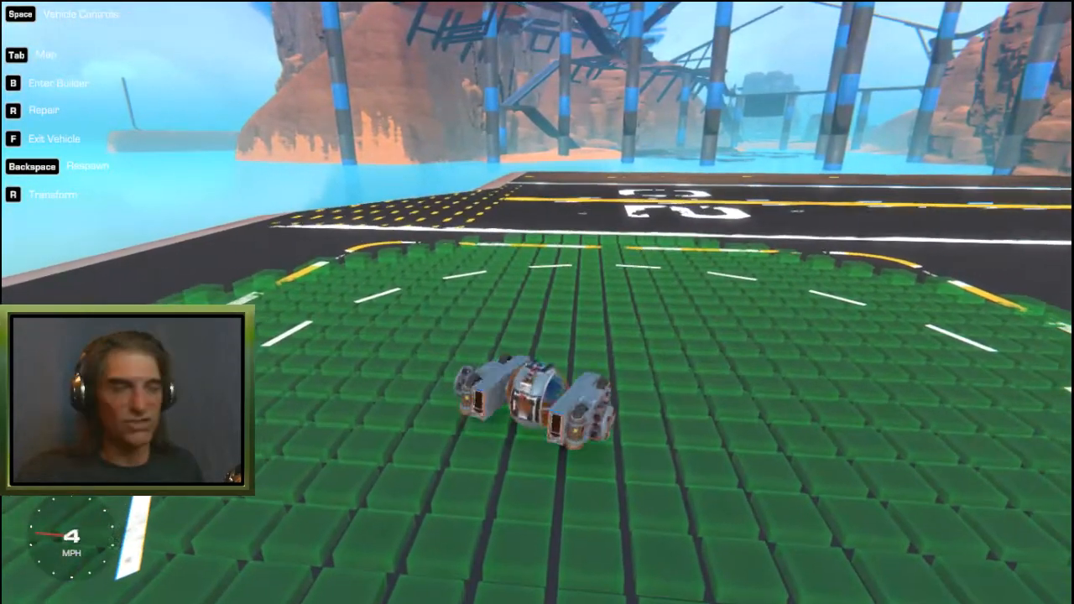
key("b")
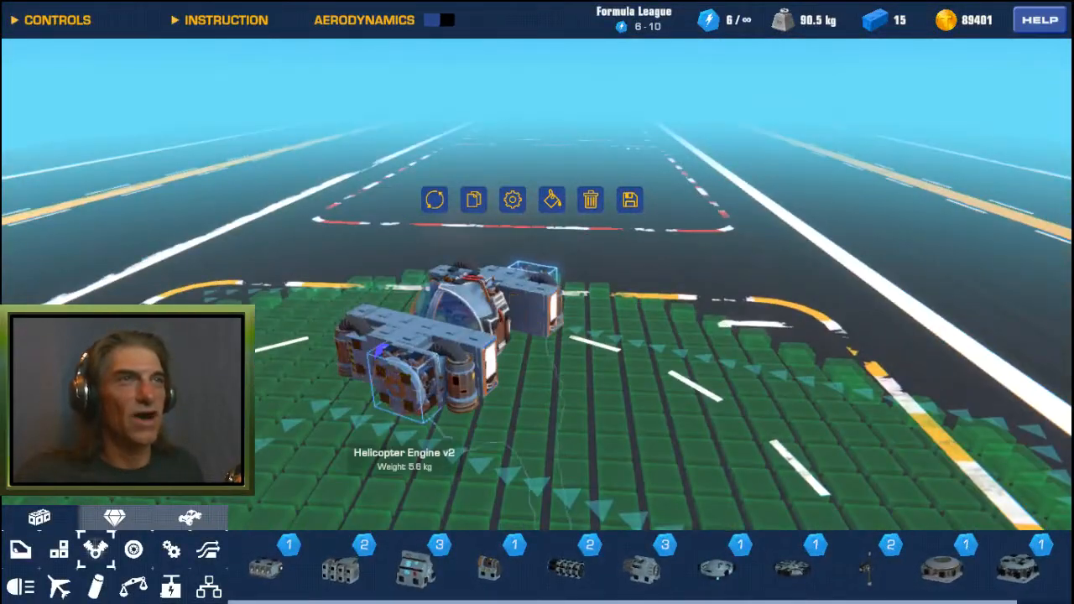
- Place two Helicopter Engine v2 blocks bound to 1 up and S down, then ground-test them
left_click(512, 200)
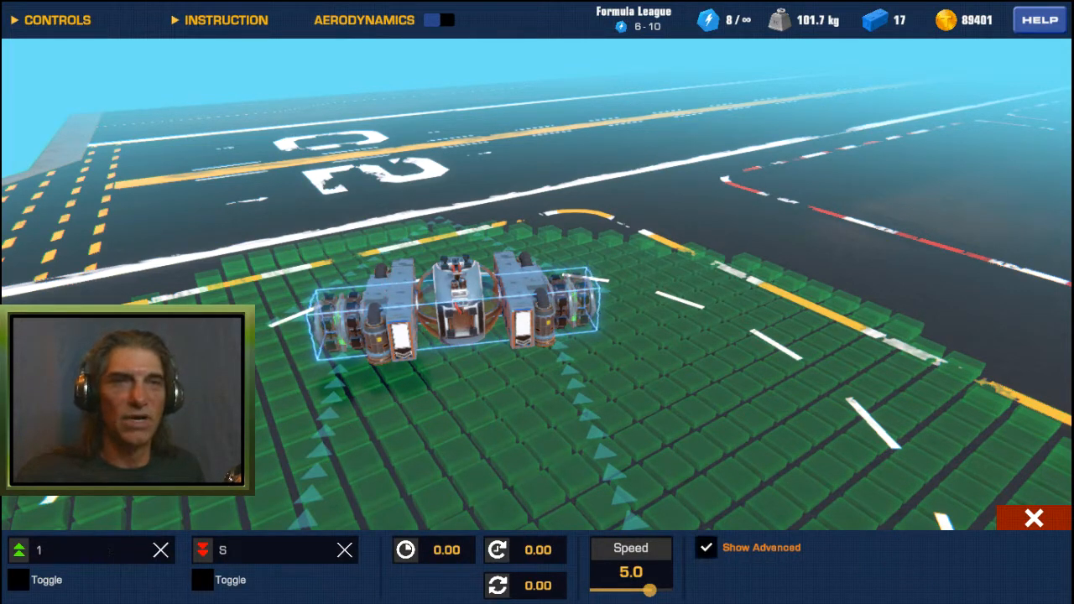
left_click(18, 580)
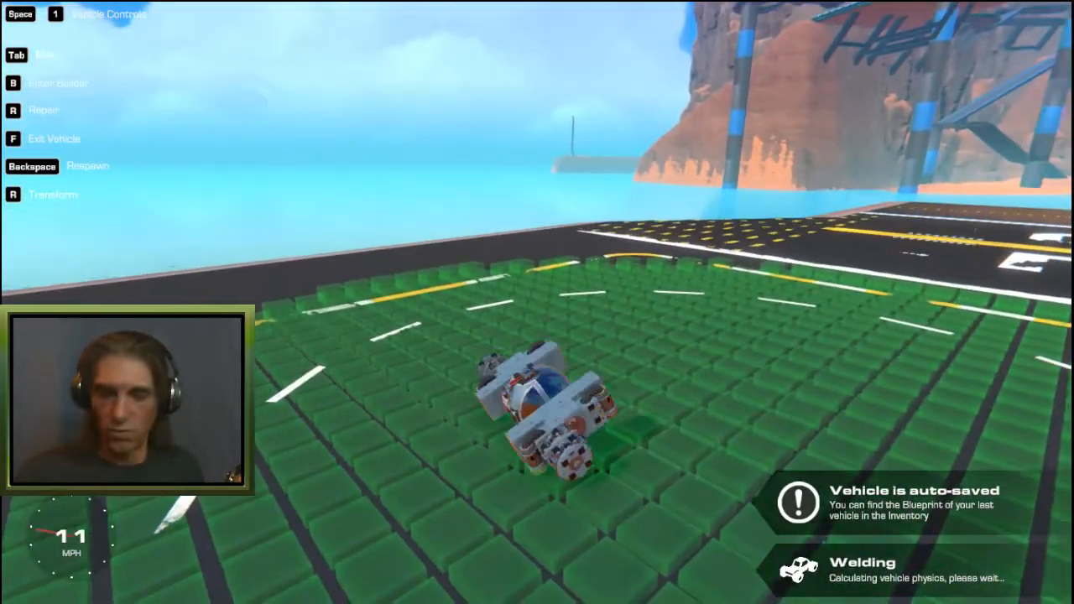
key("b")
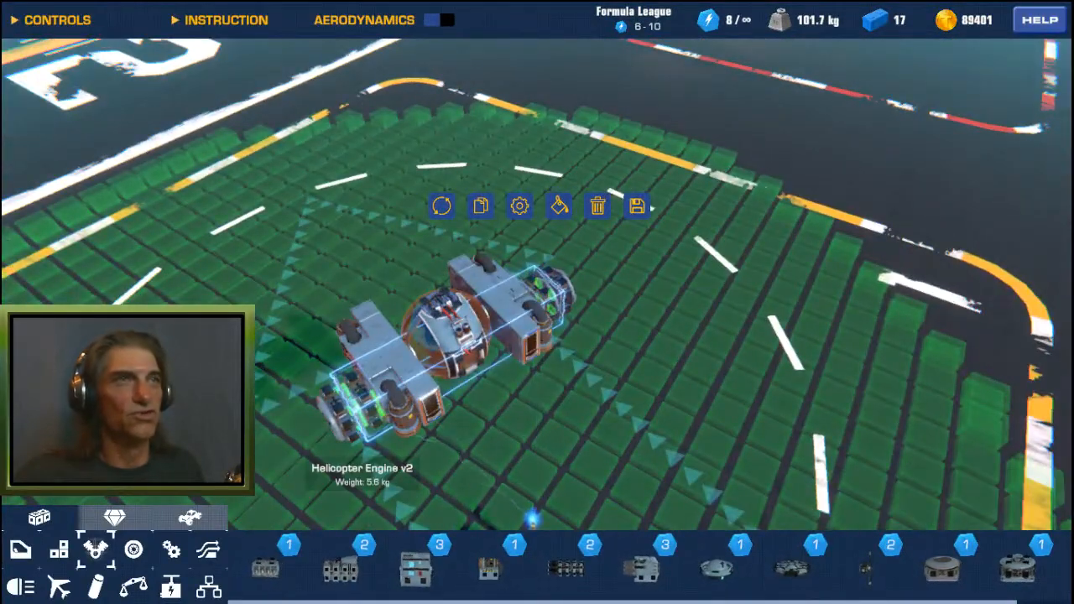
- Exit the builder to spawn the craft on the green pad
left_click(518, 205)
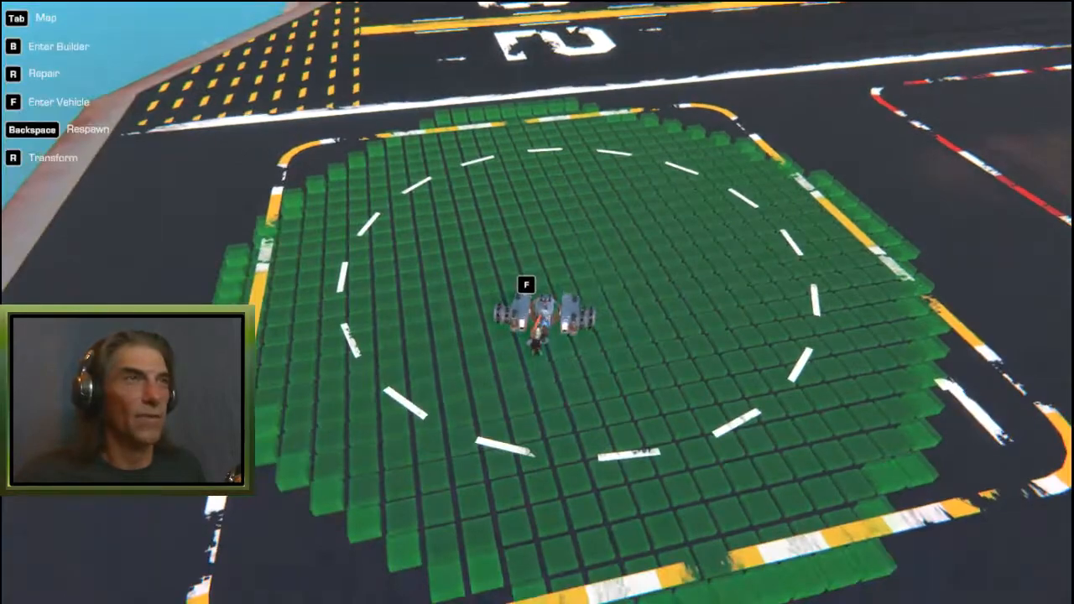
- Test the craft, then attach two more Helicopter Engine v2 blocks for 19 total
key("f")
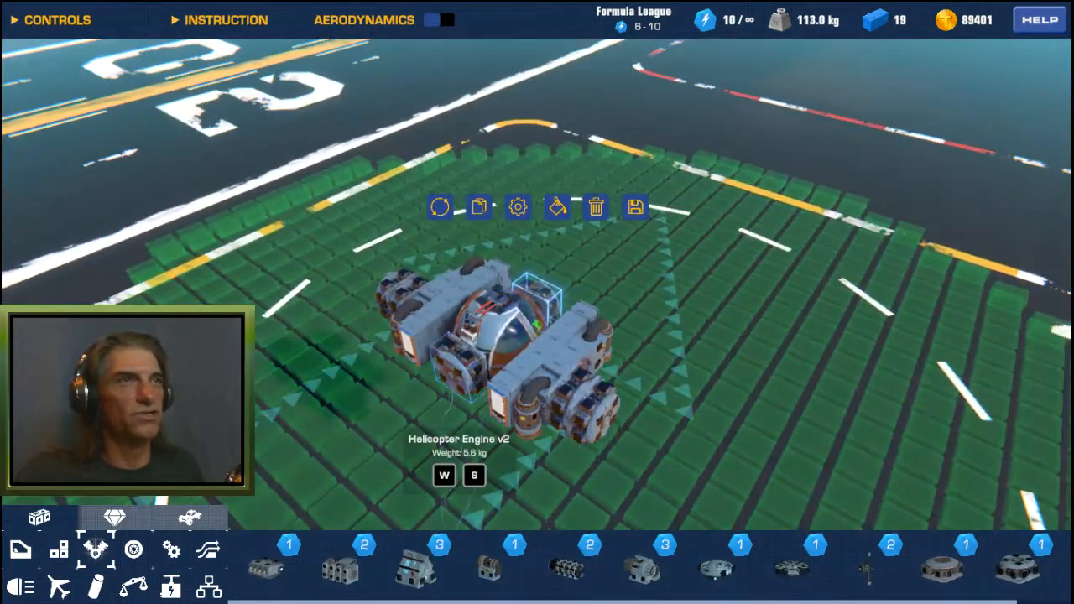
- Set the new engines' 1 key to Toggle, clear the S key, and spawn on the pad
left_click(517, 206)
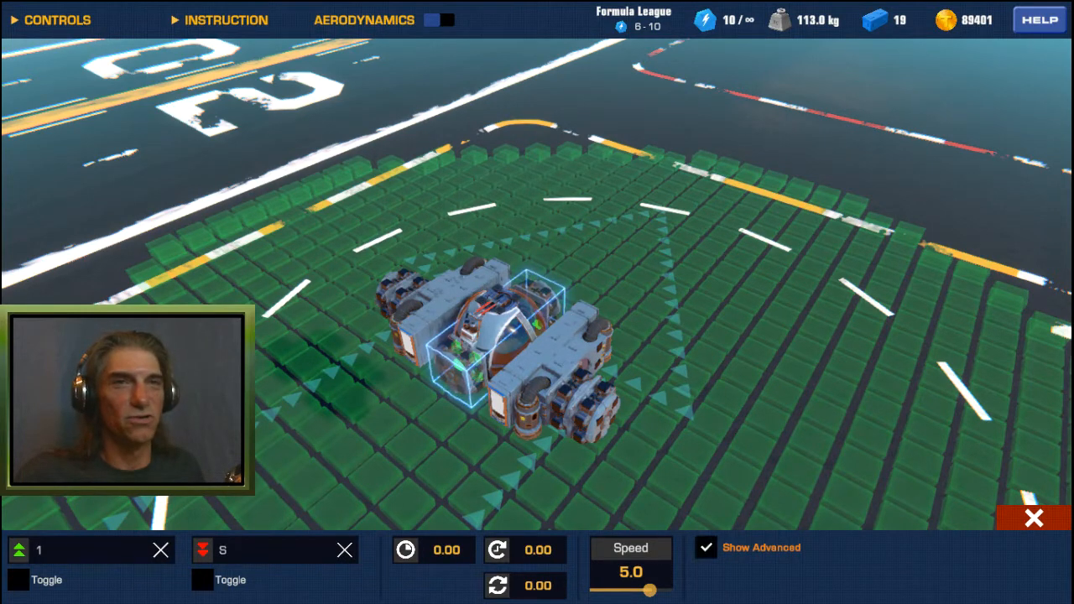
left_click(18, 580)
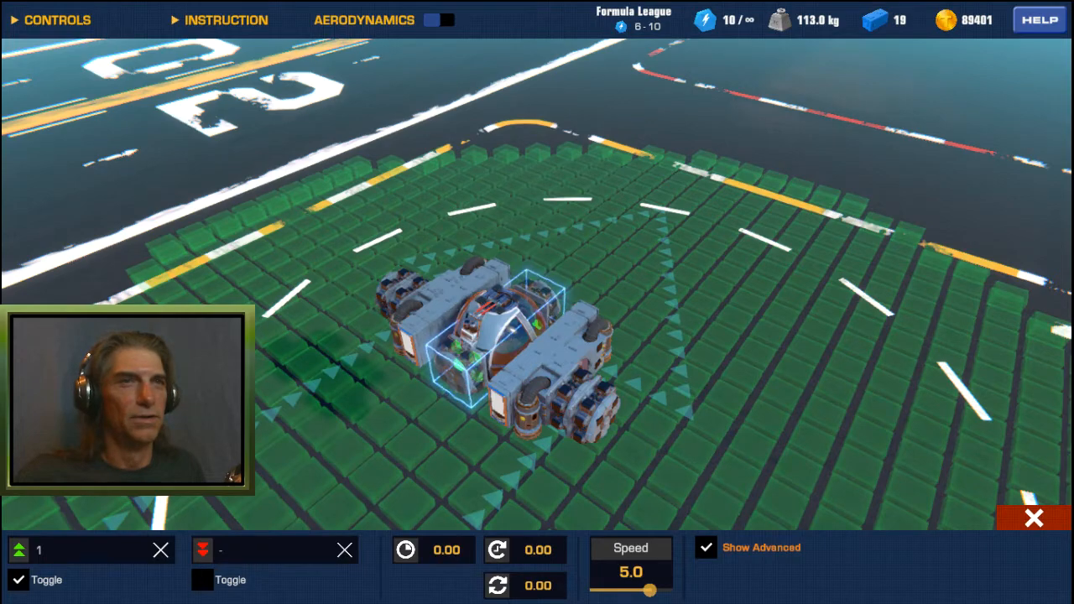
left_click_drag(641, 589, 667, 589)
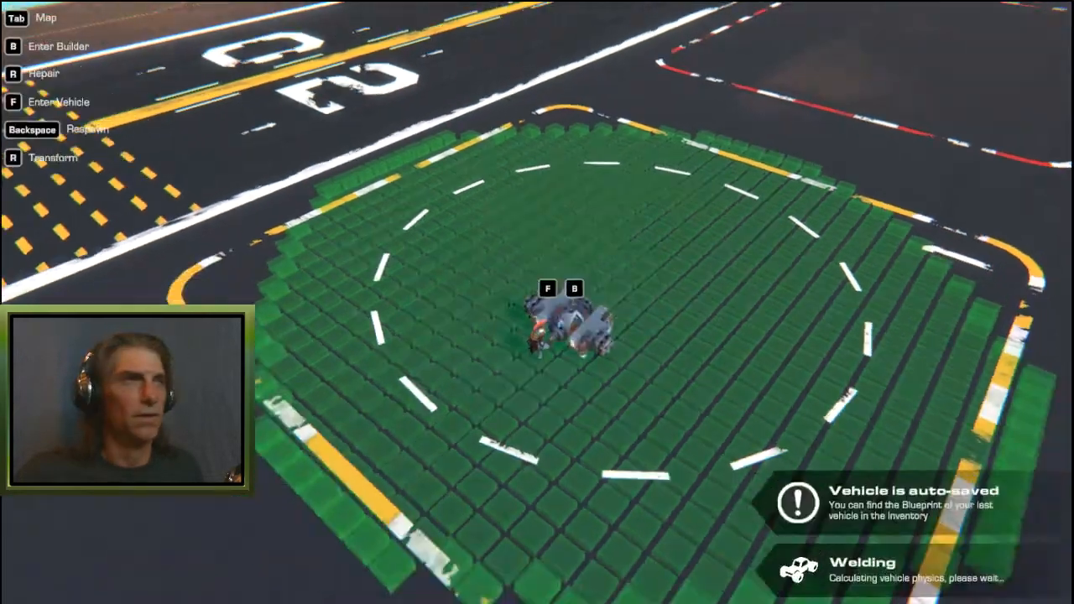
- Enter the craft and fly it out over the water toward the carrier deck
key("f")
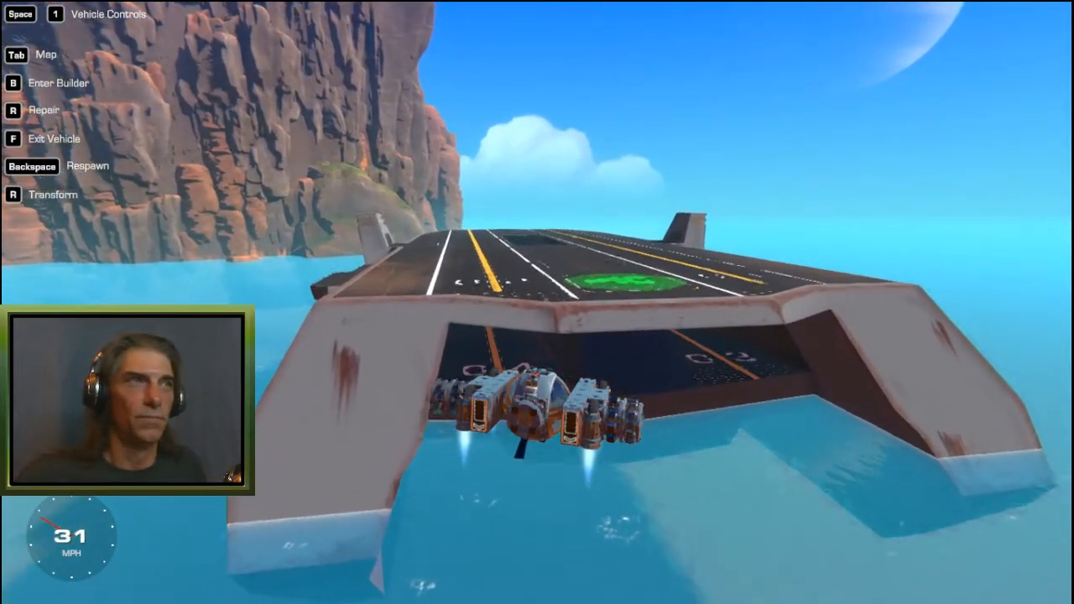
mouse_move(537, 302)
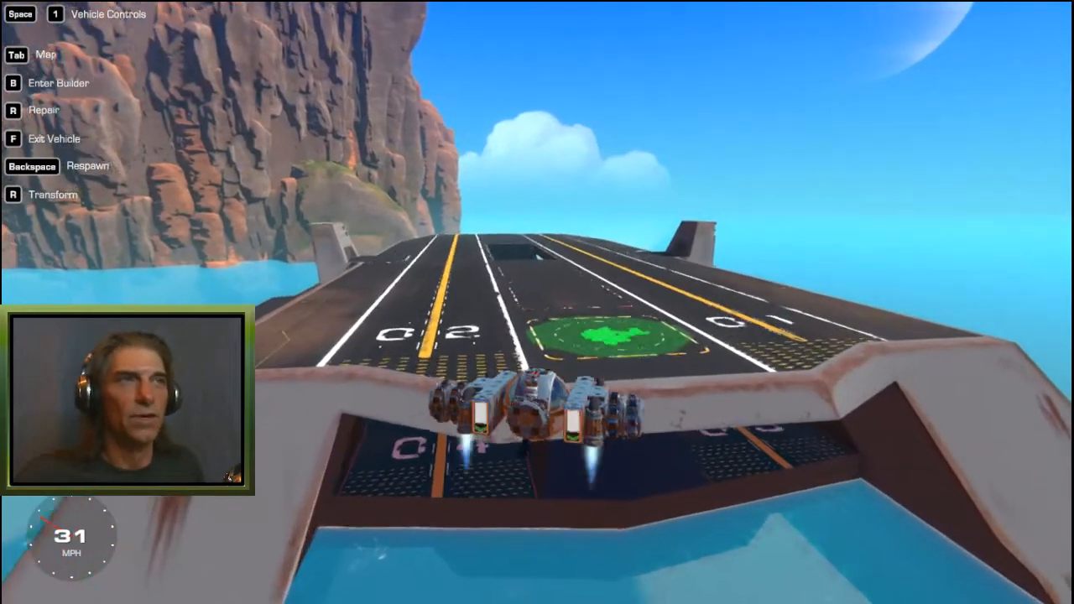